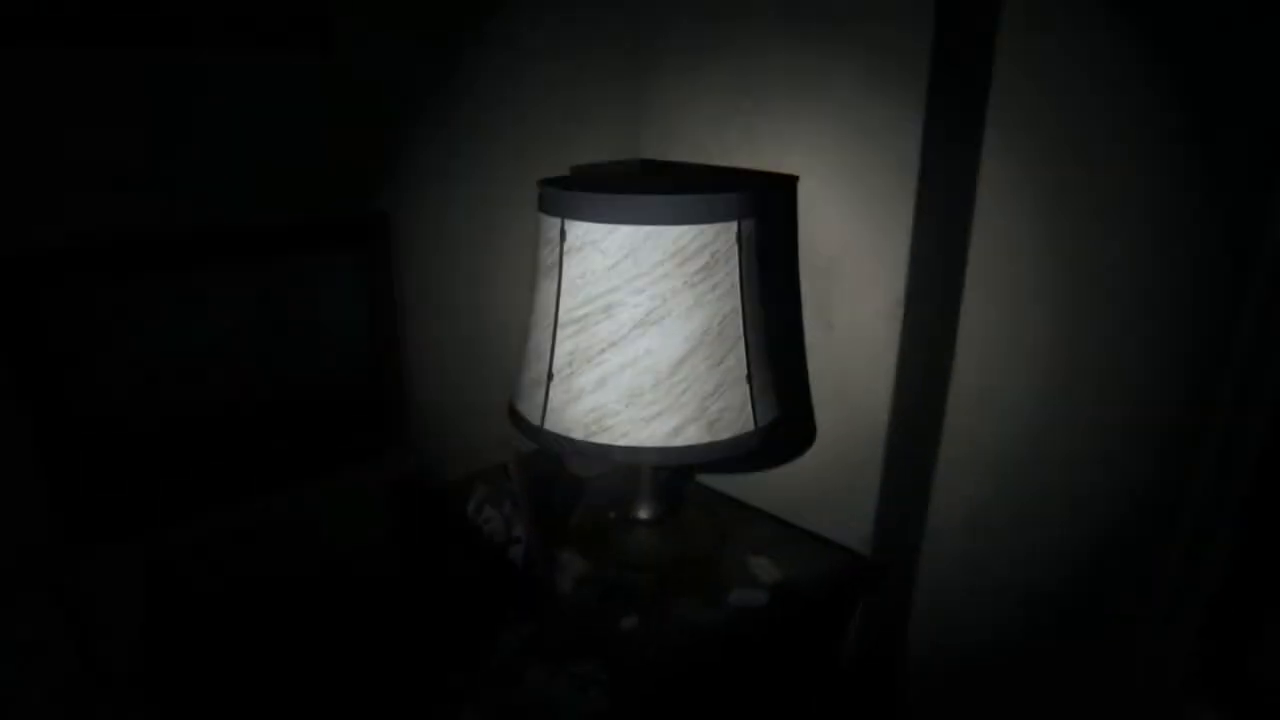
scroll(up, 3)
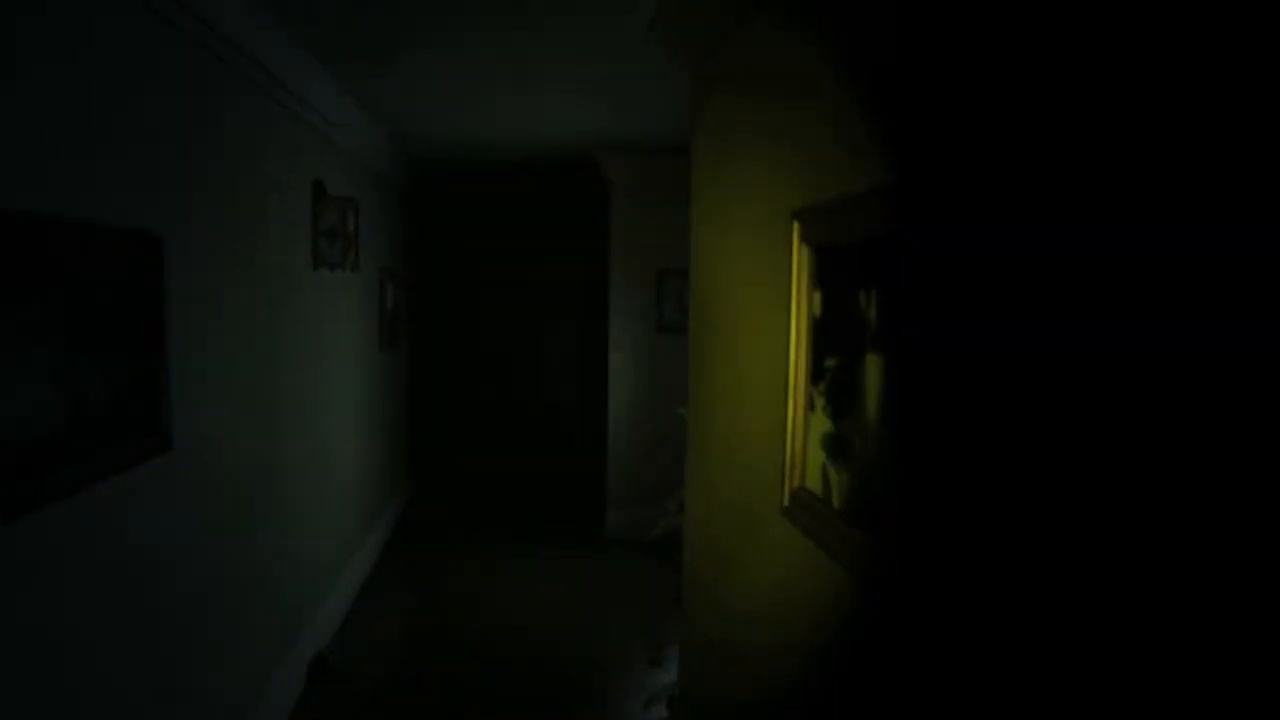
mouse_move(640, 360)
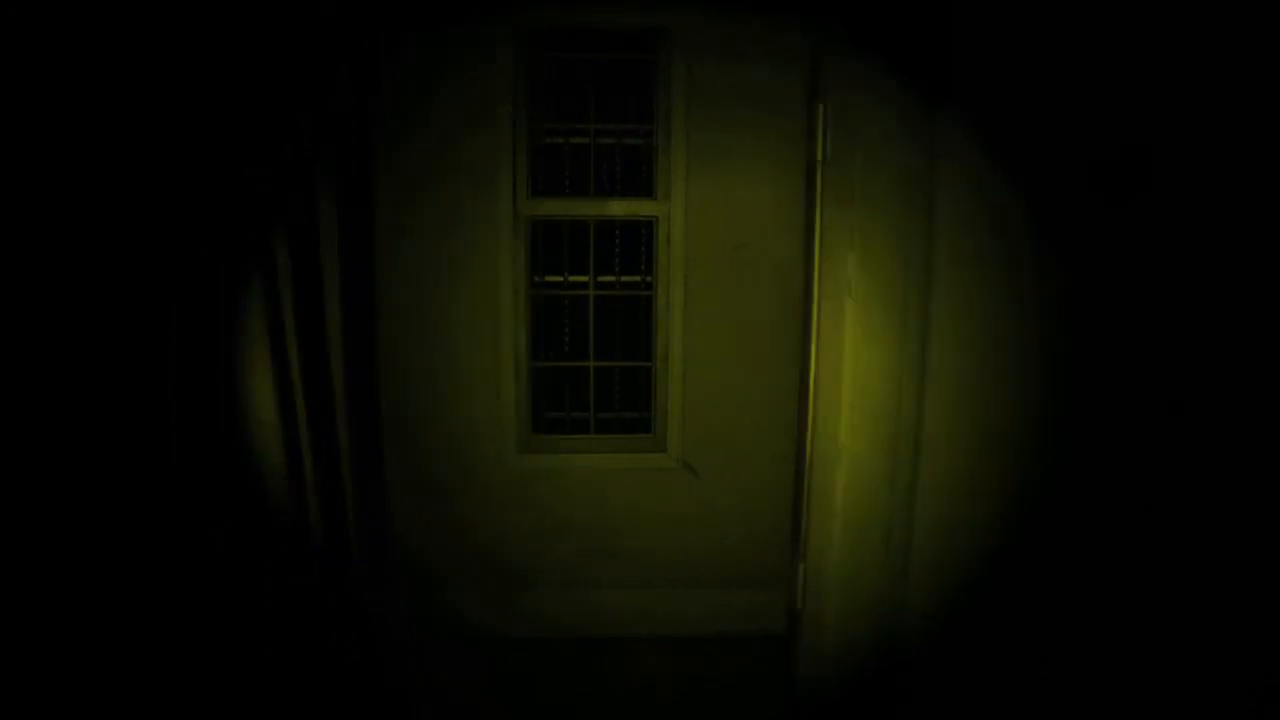
scroll(right, 3)
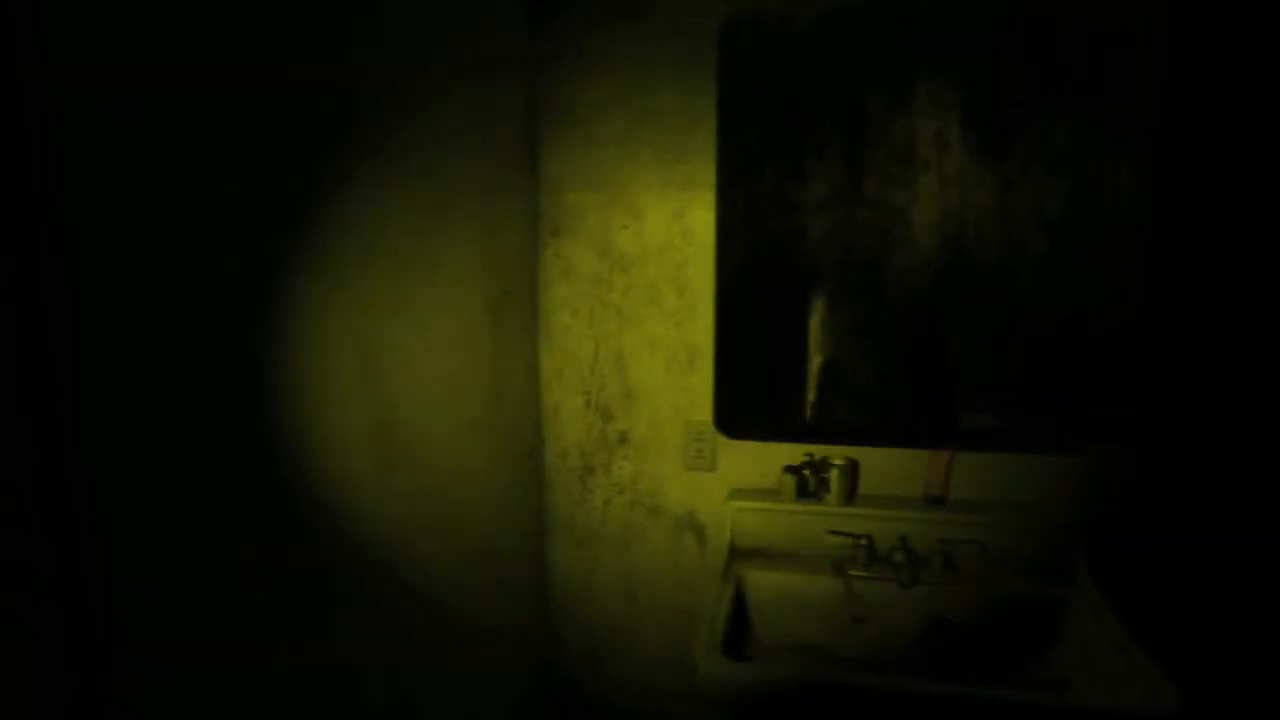